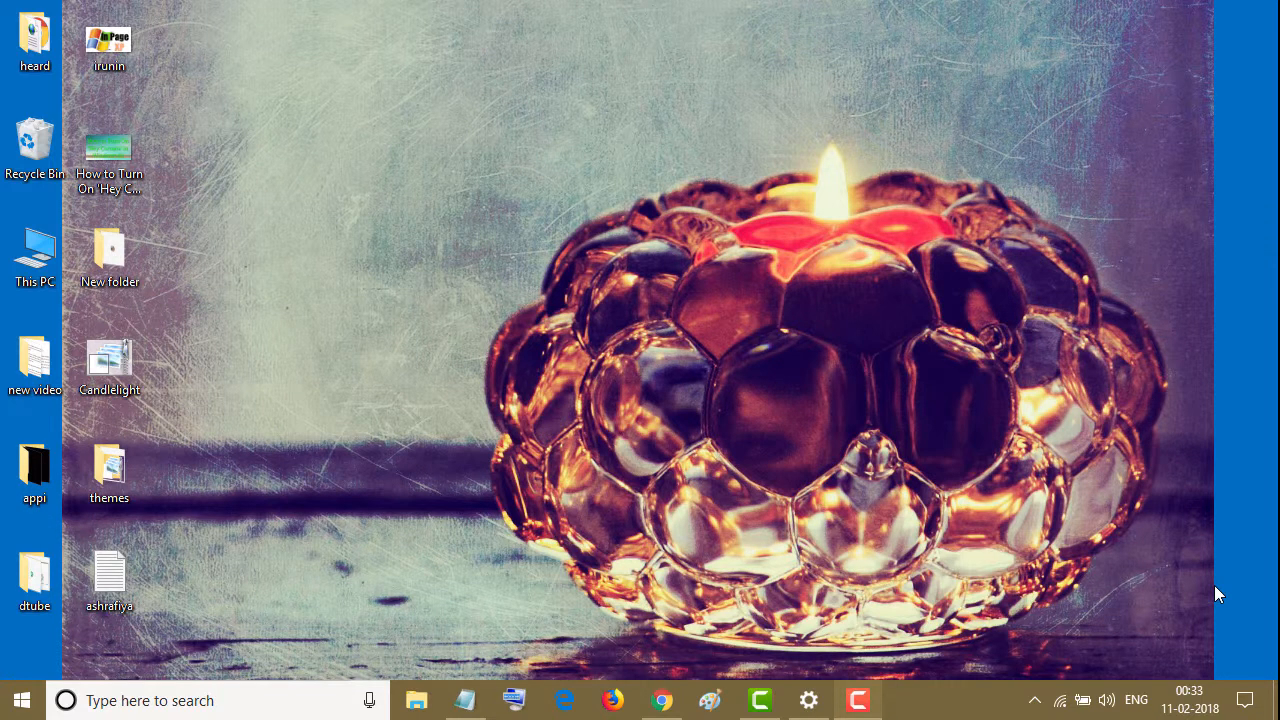
mouse_move(630, 348)
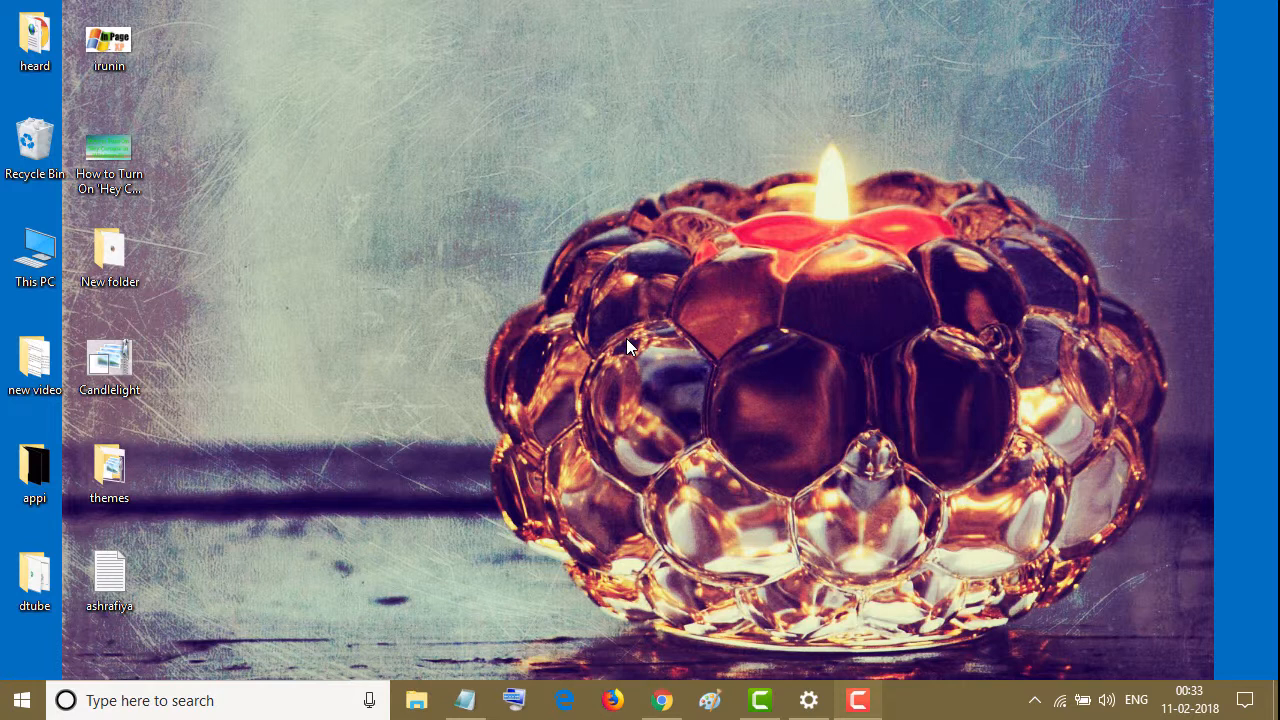
mouse_move(518, 292)
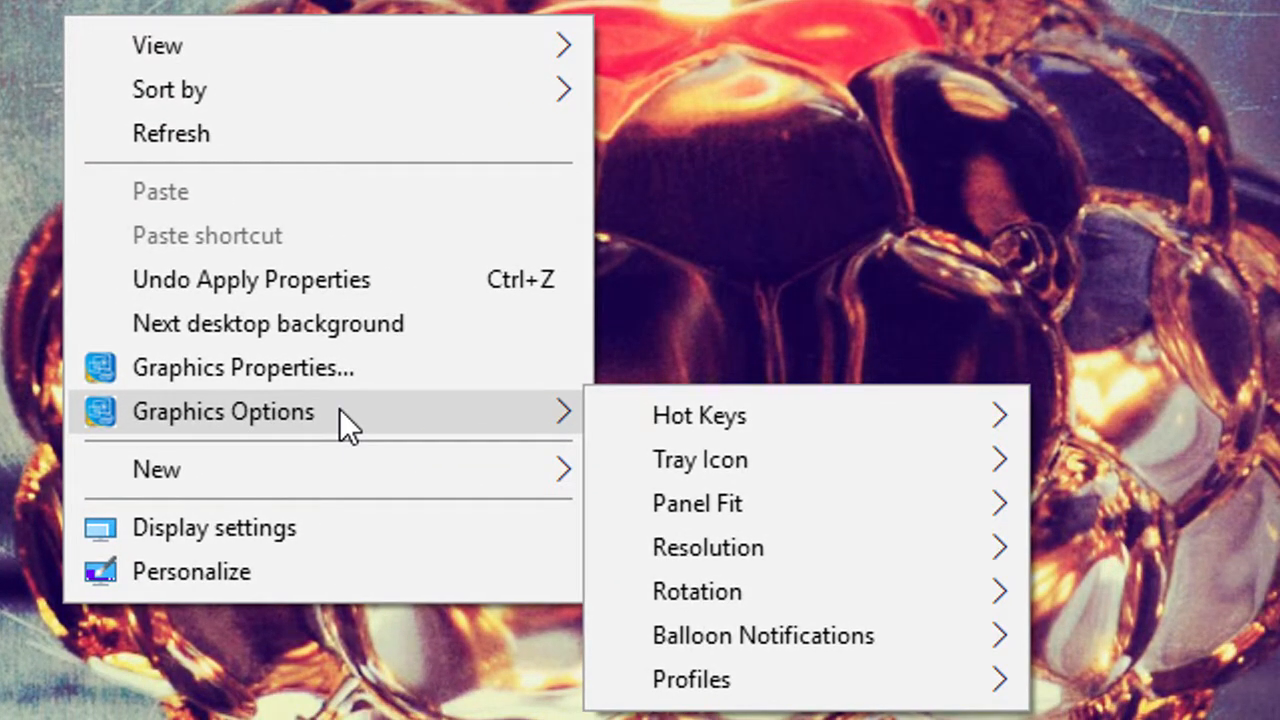
mouse_move(700, 458)
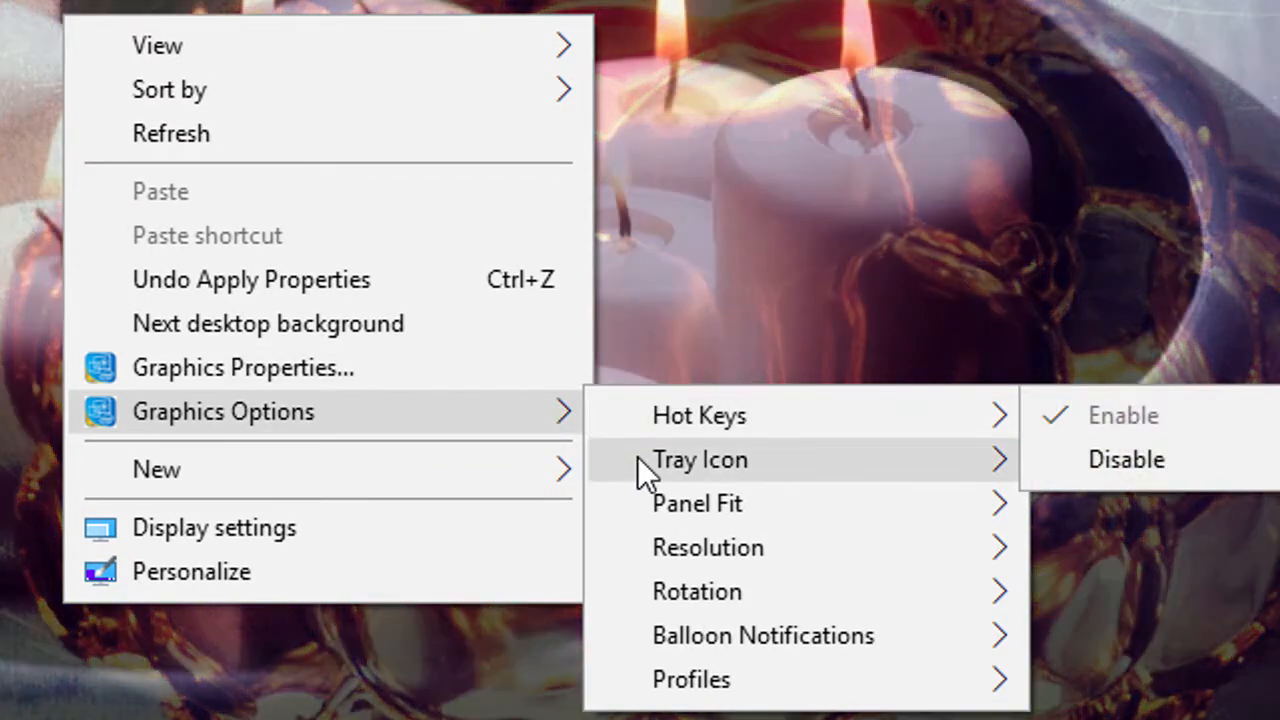
mouse_move(696, 504)
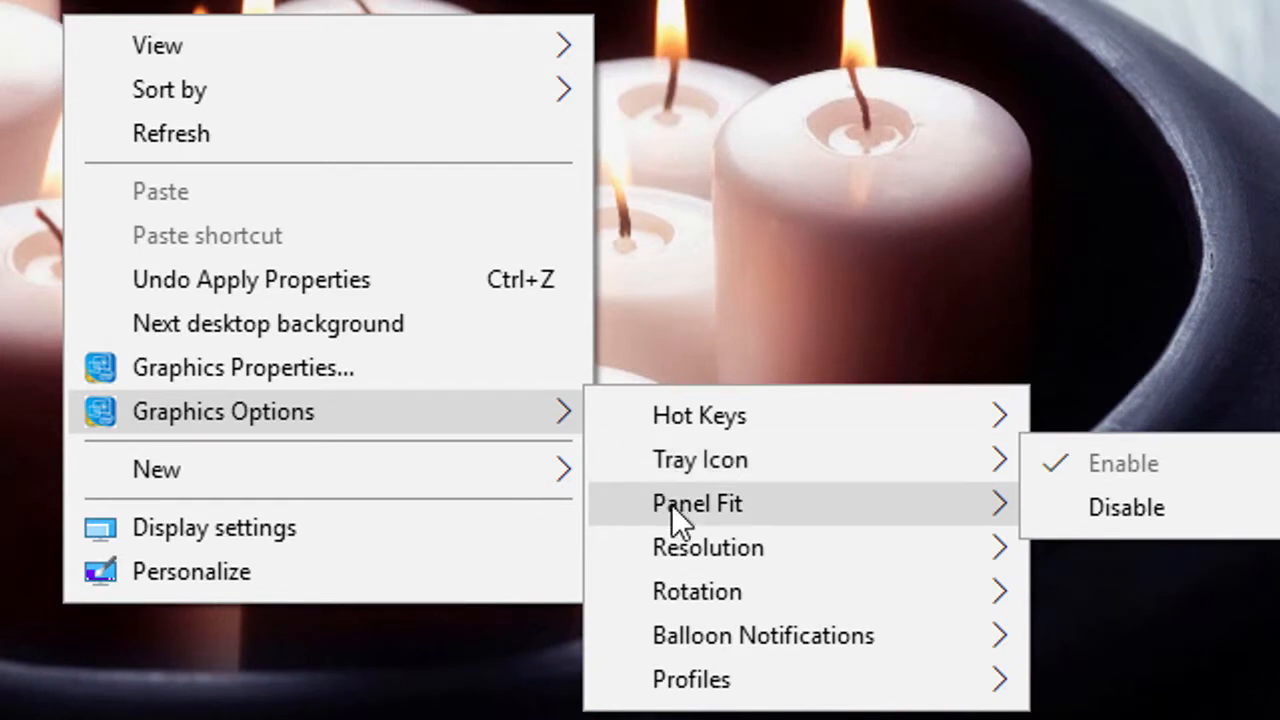
mouse_move(696, 504)
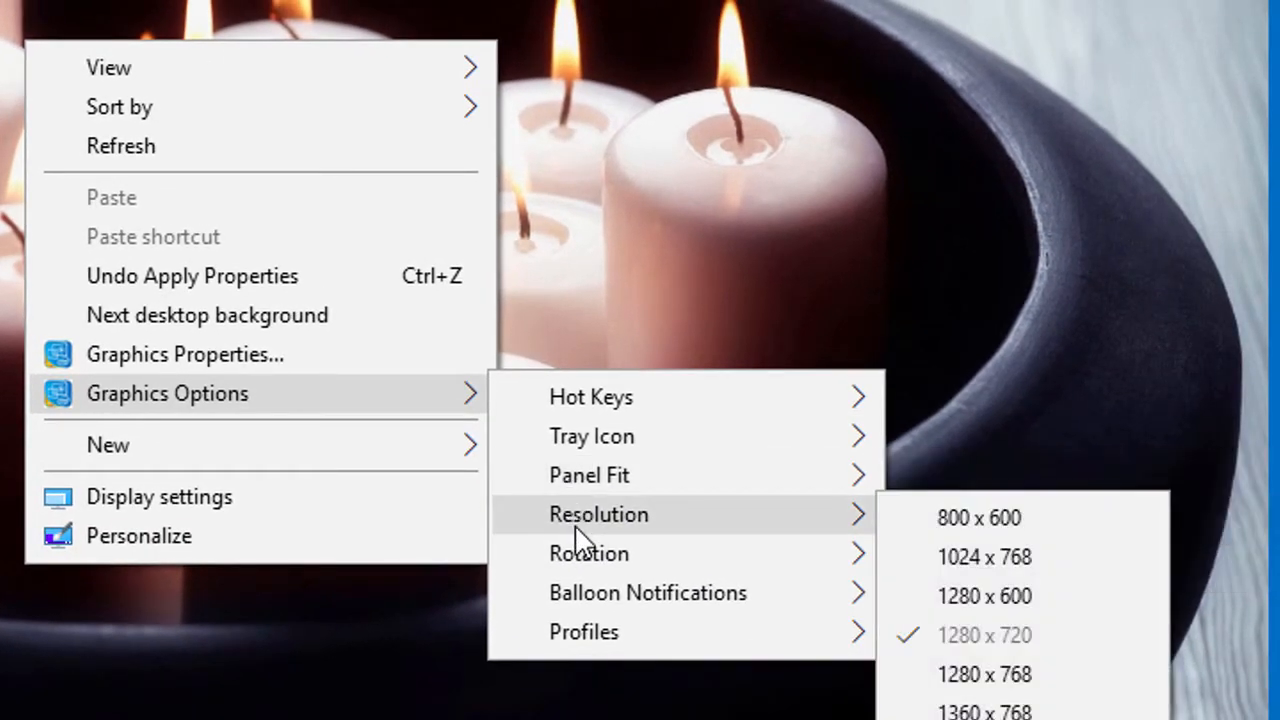
mouse_move(588, 552)
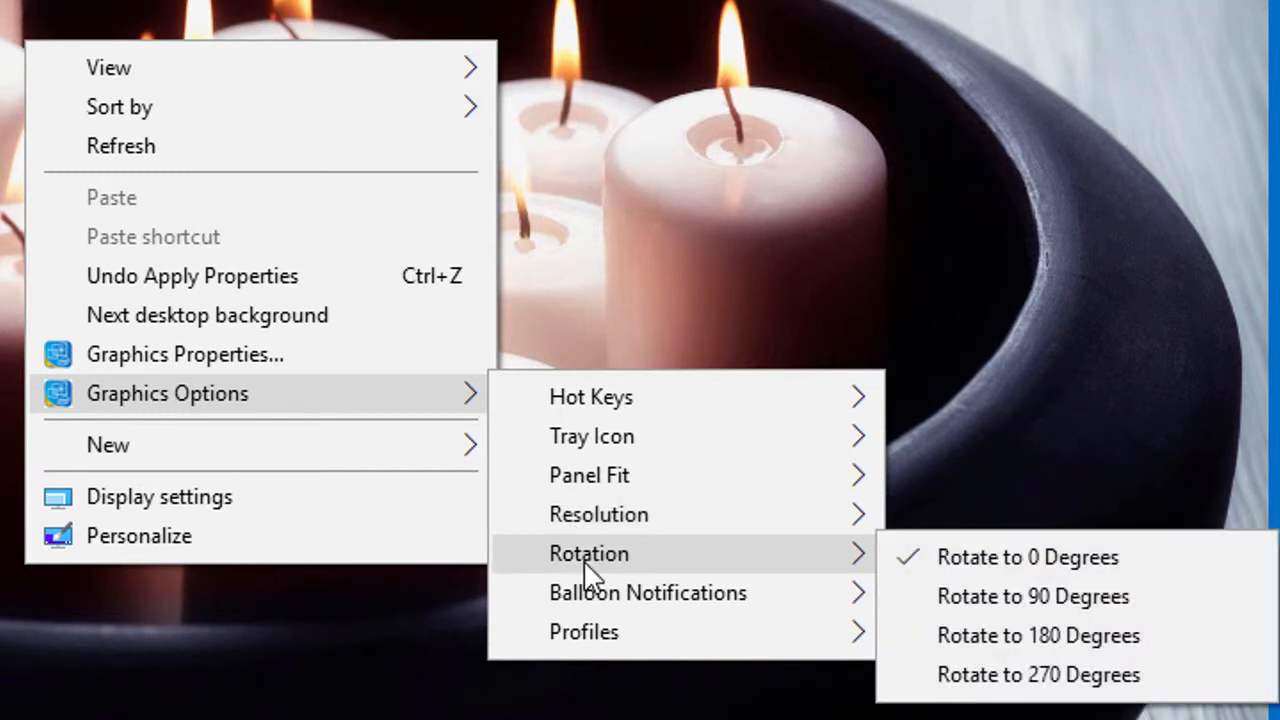
mouse_move(648, 592)
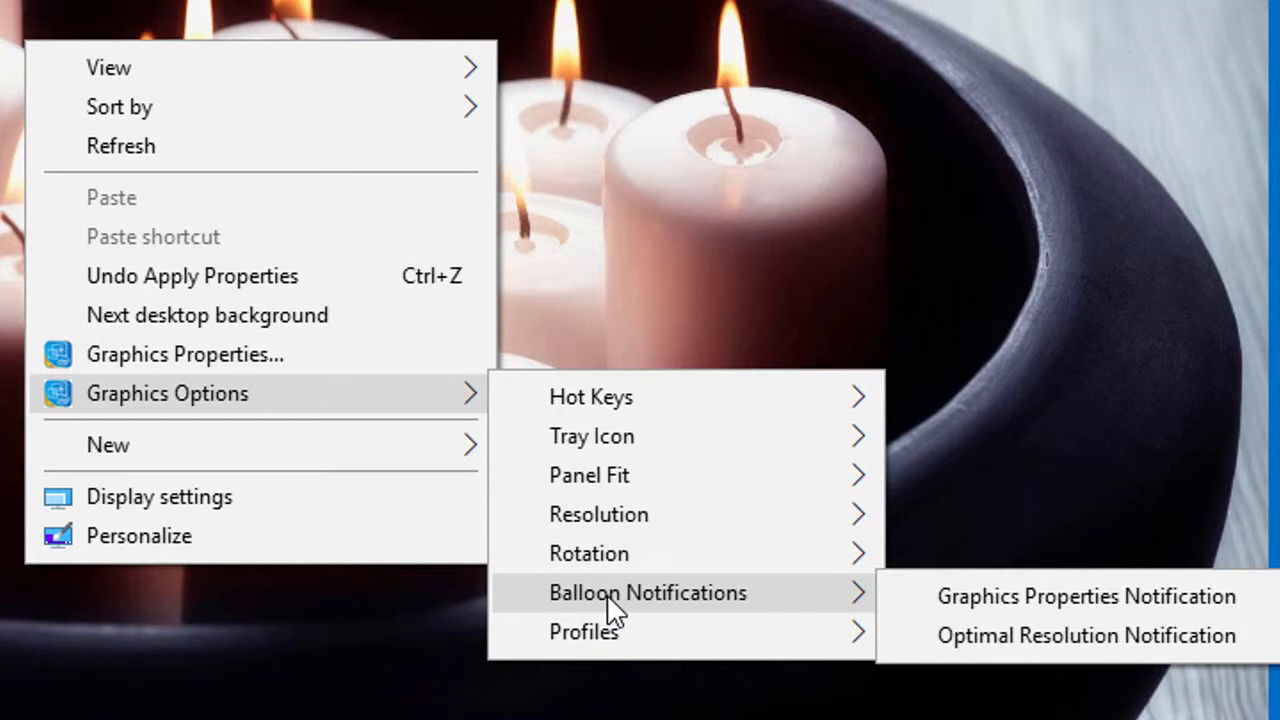
mouse_move(584, 632)
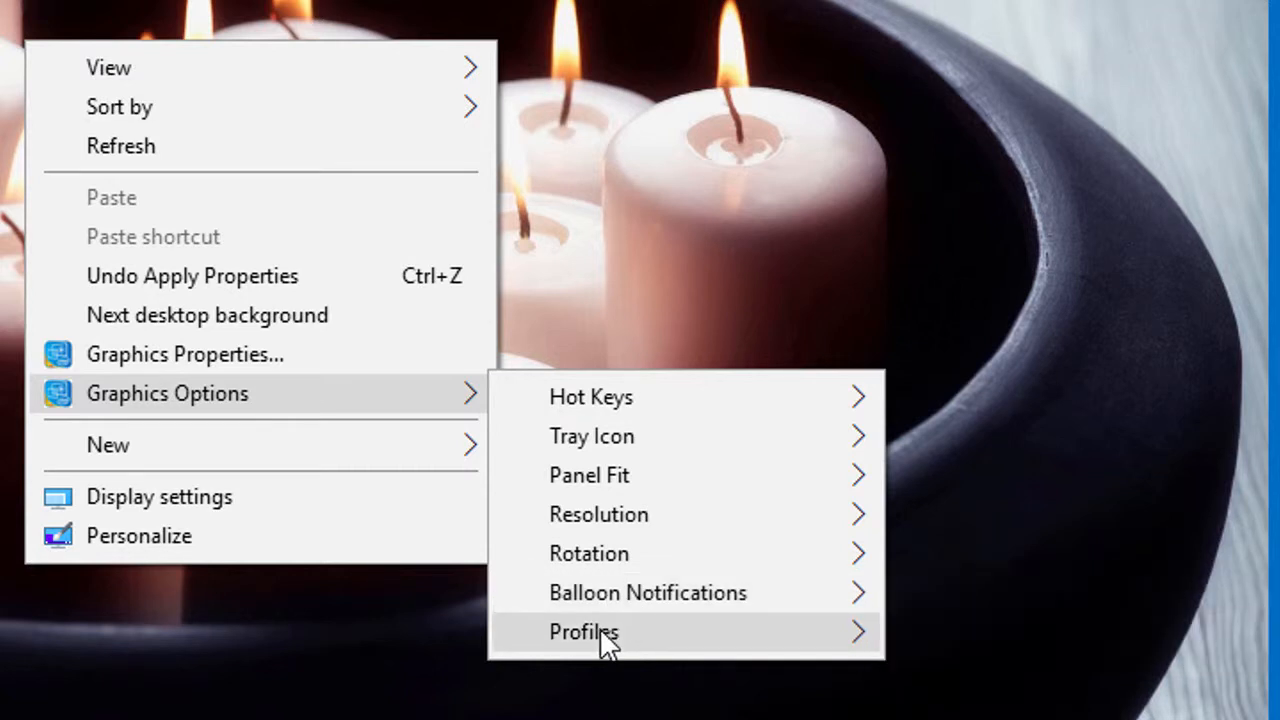
mouse_move(584, 632)
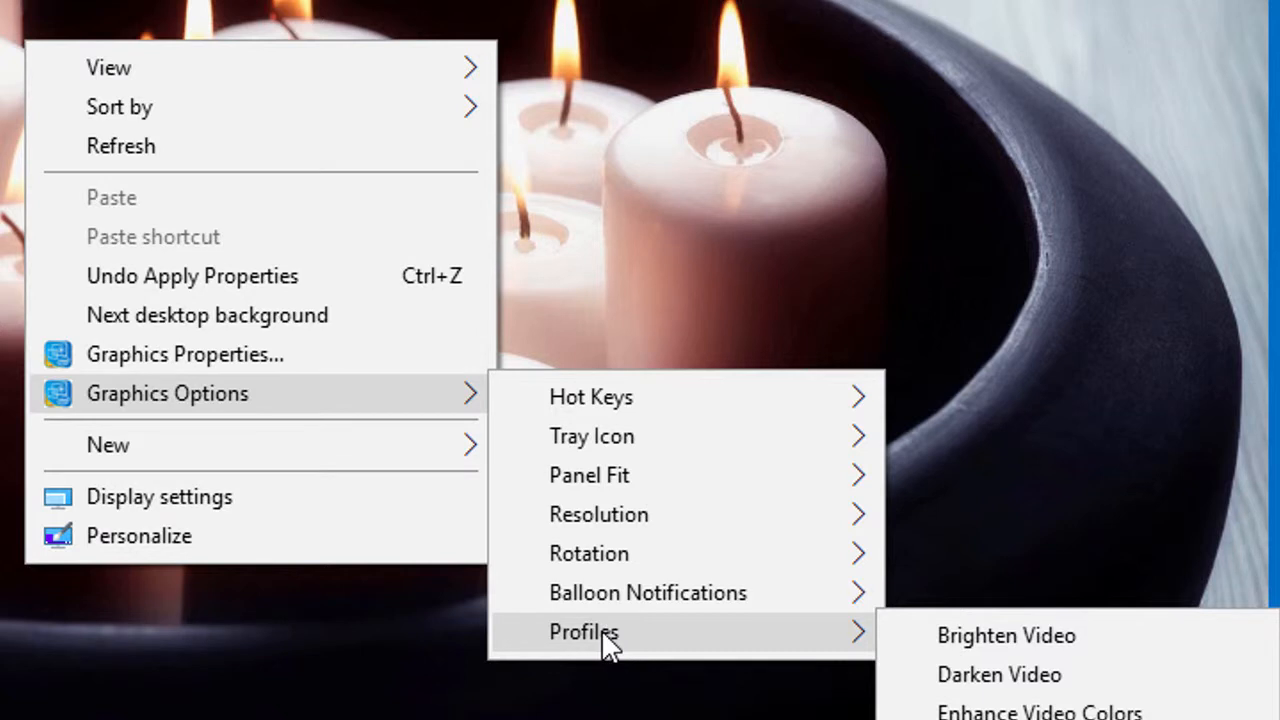
mouse_move(958, 674)
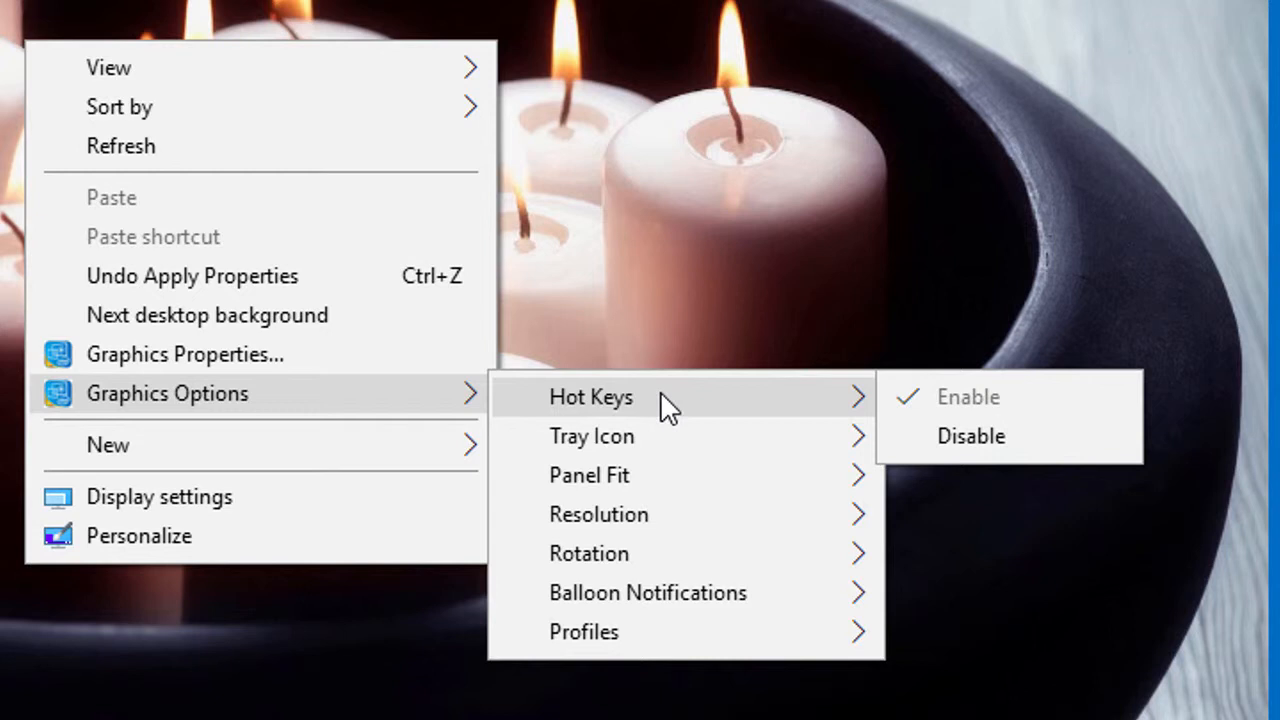
mouse_move(684, 410)
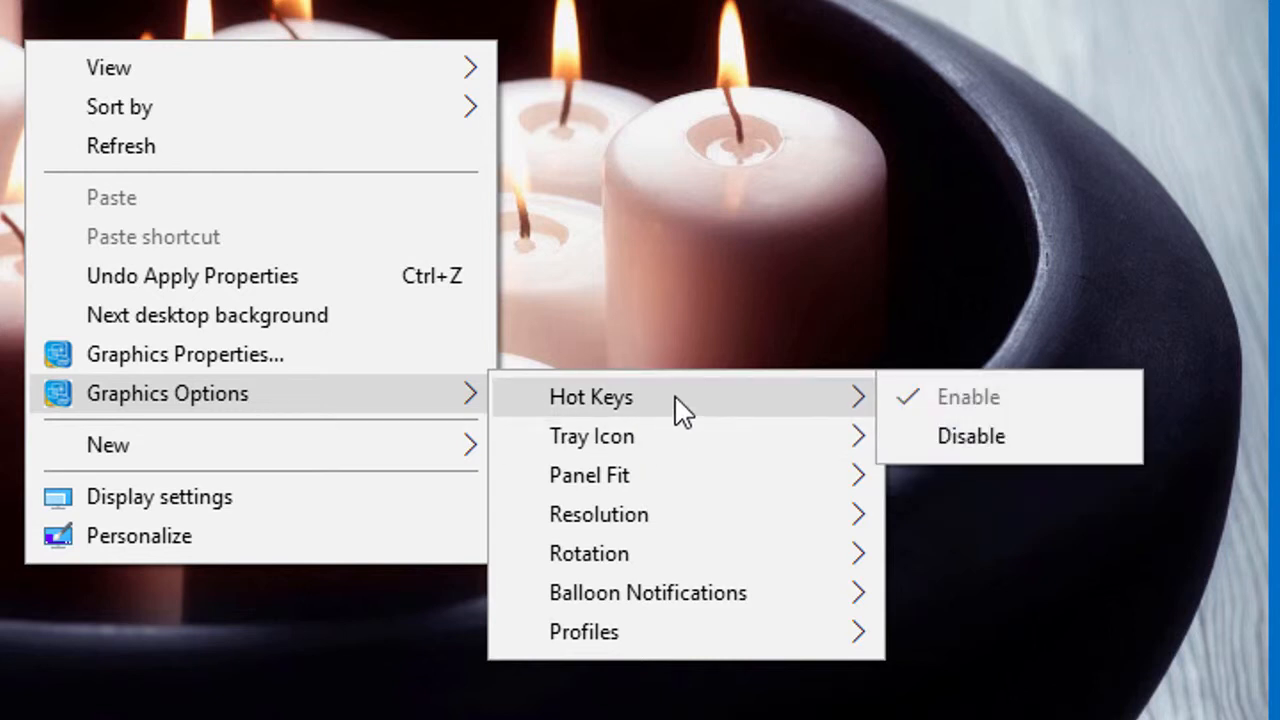
mouse_move(836, 414)
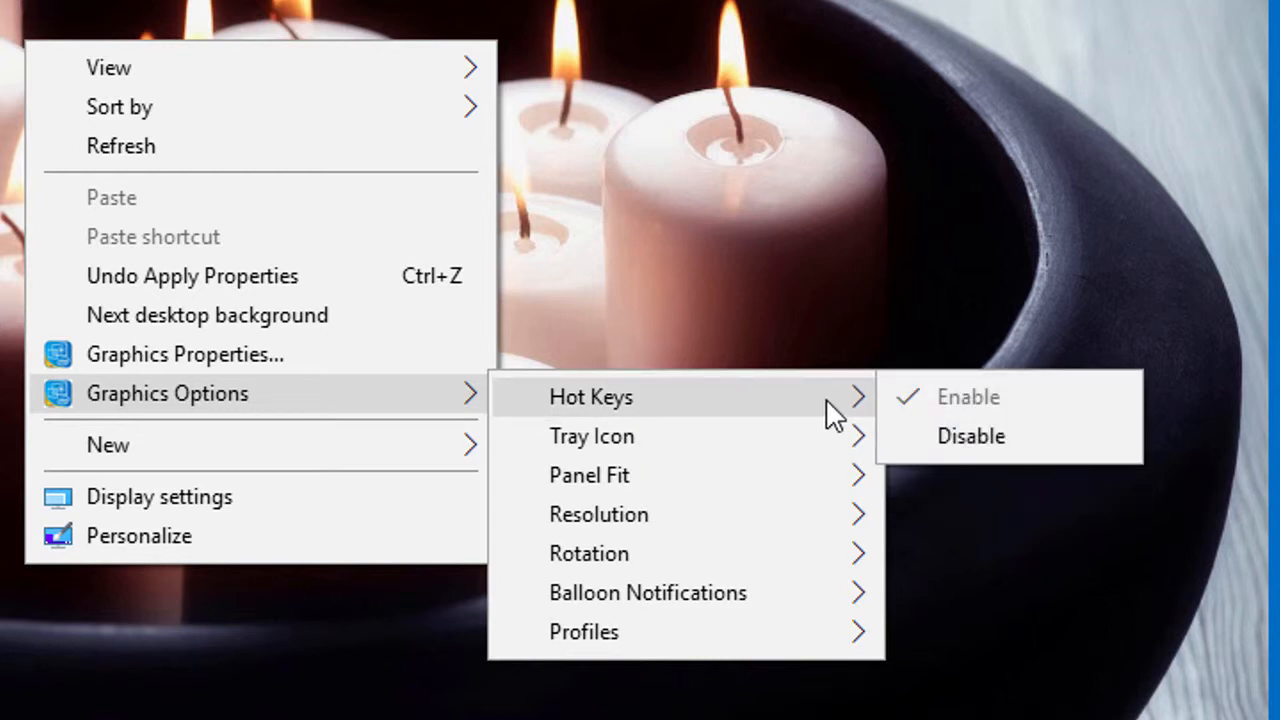
mouse_move(656, 410)
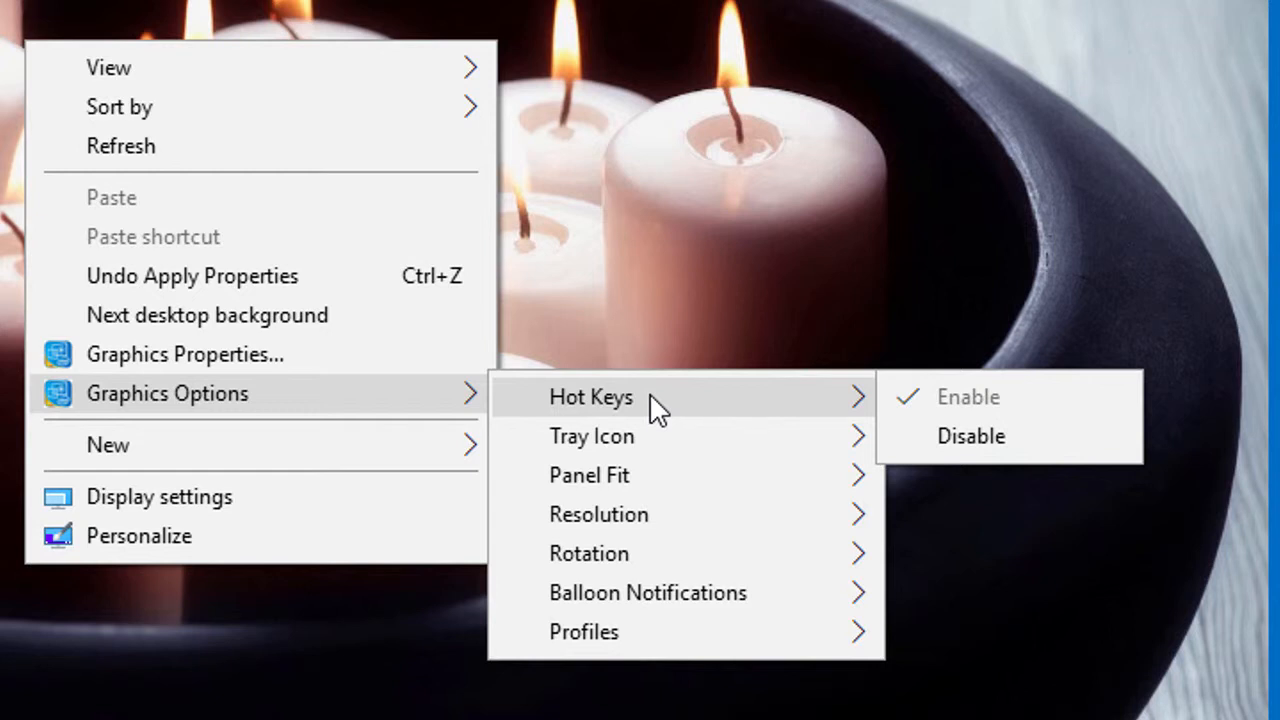
mouse_move(640, 436)
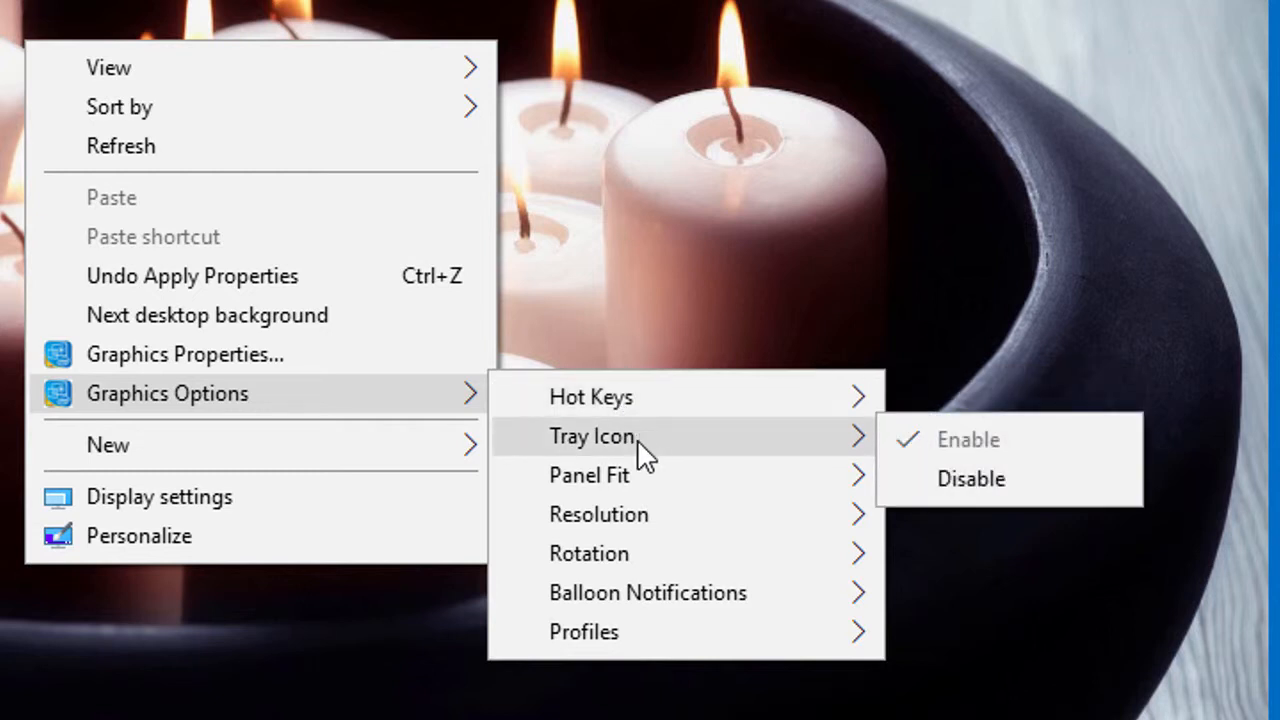
mouse_move(588, 474)
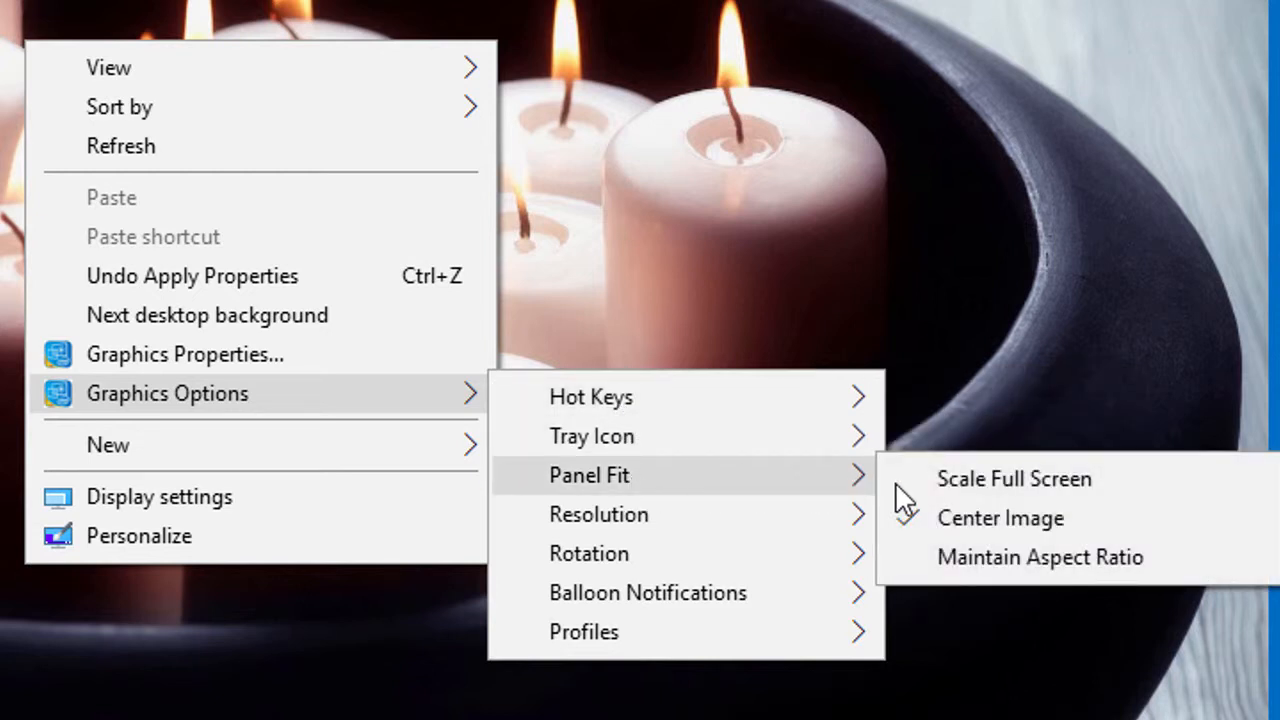
click(1000, 518)
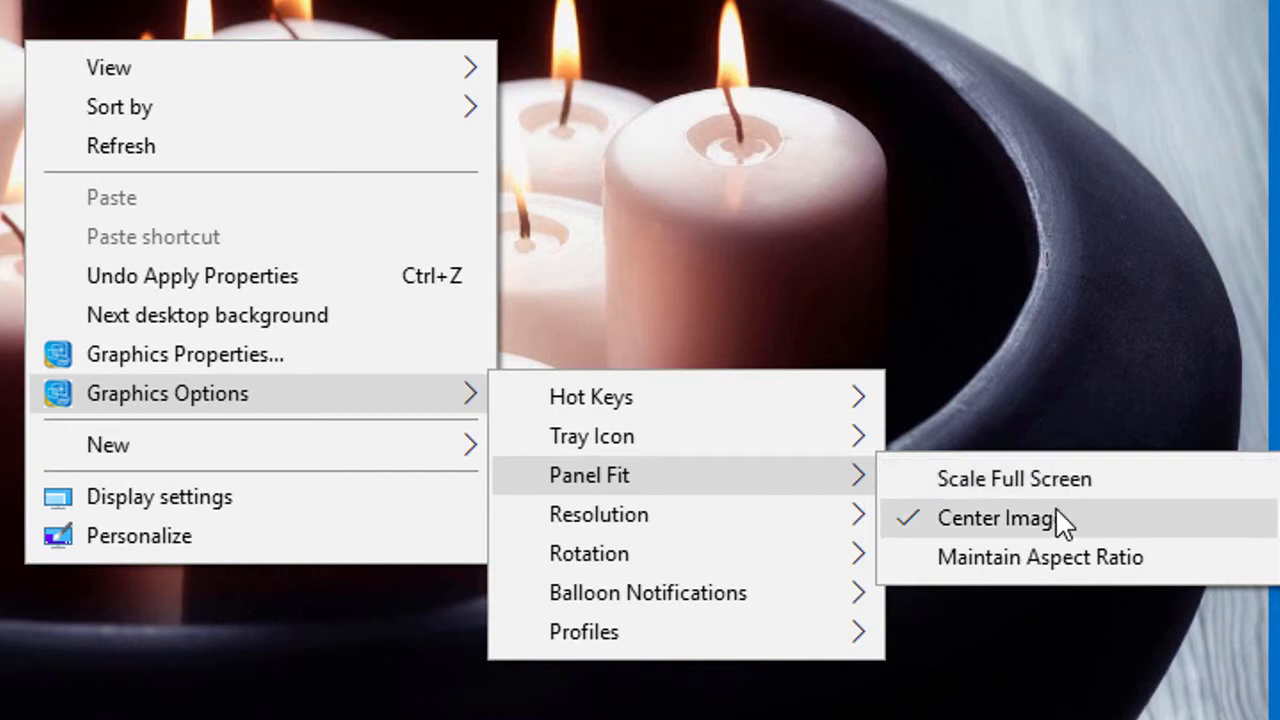
mouse_move(1024, 570)
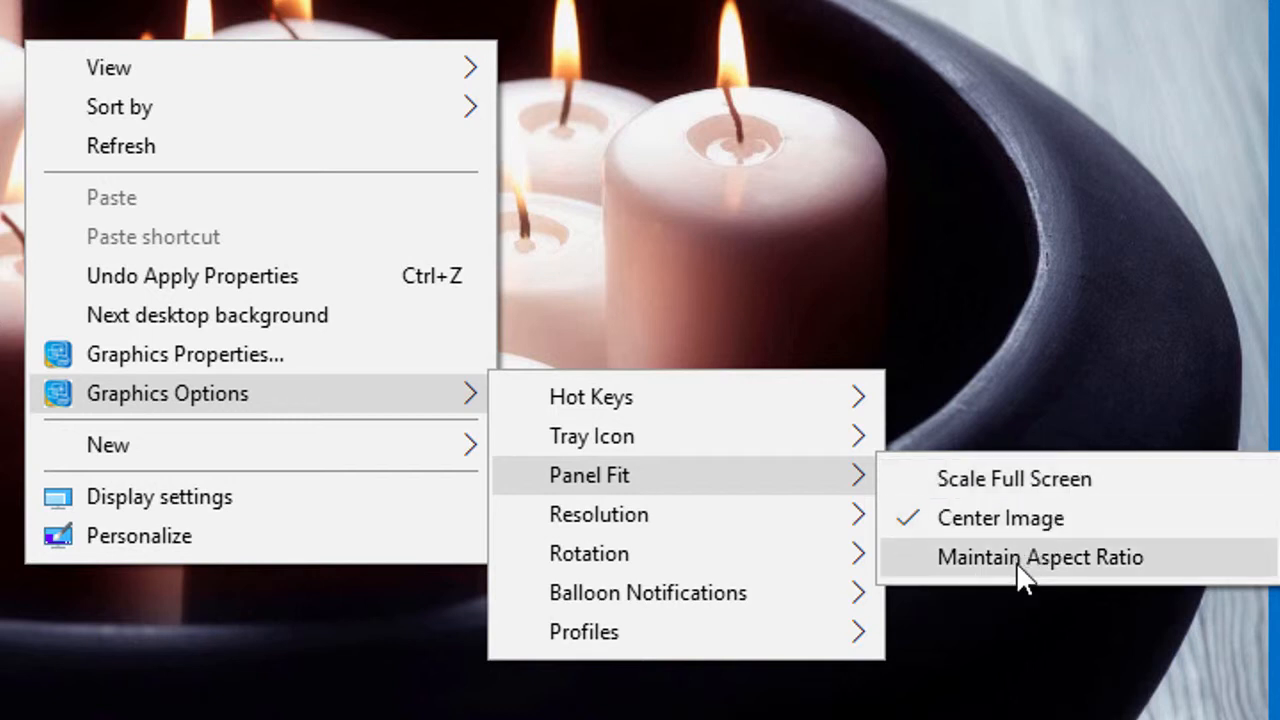
mouse_move(84, 56)
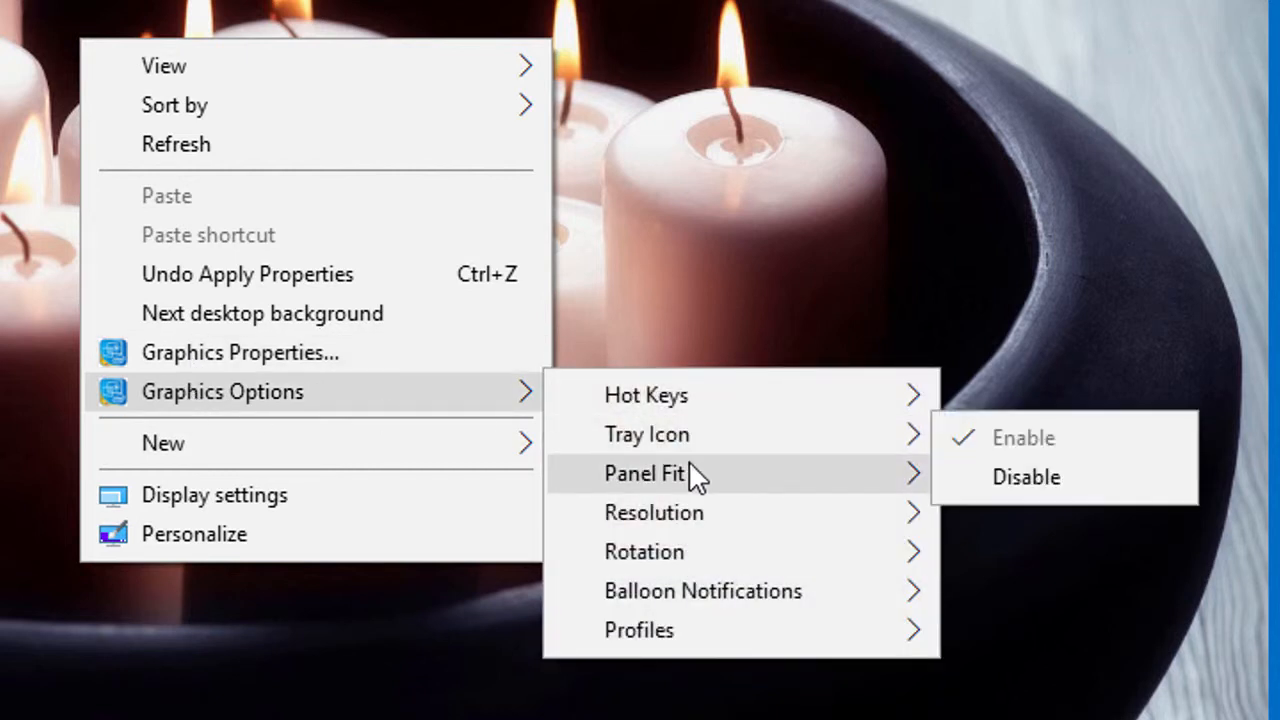
mouse_move(654, 512)
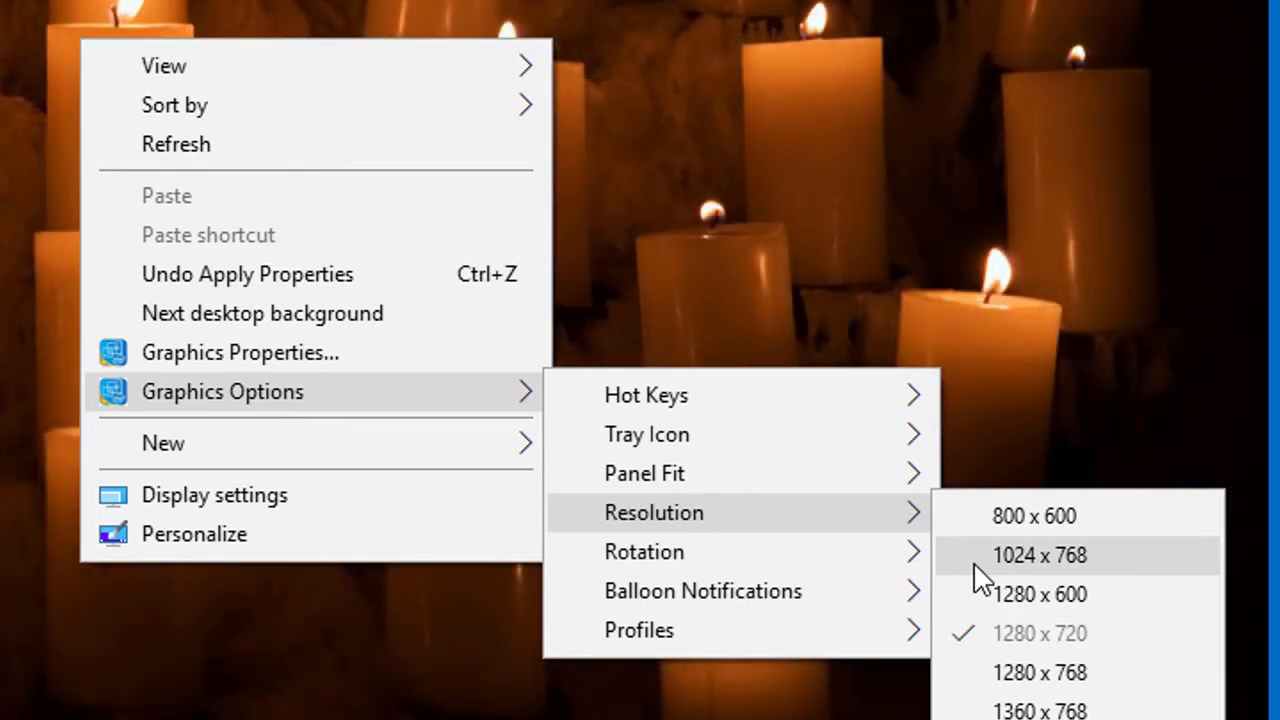
mouse_move(1034, 516)
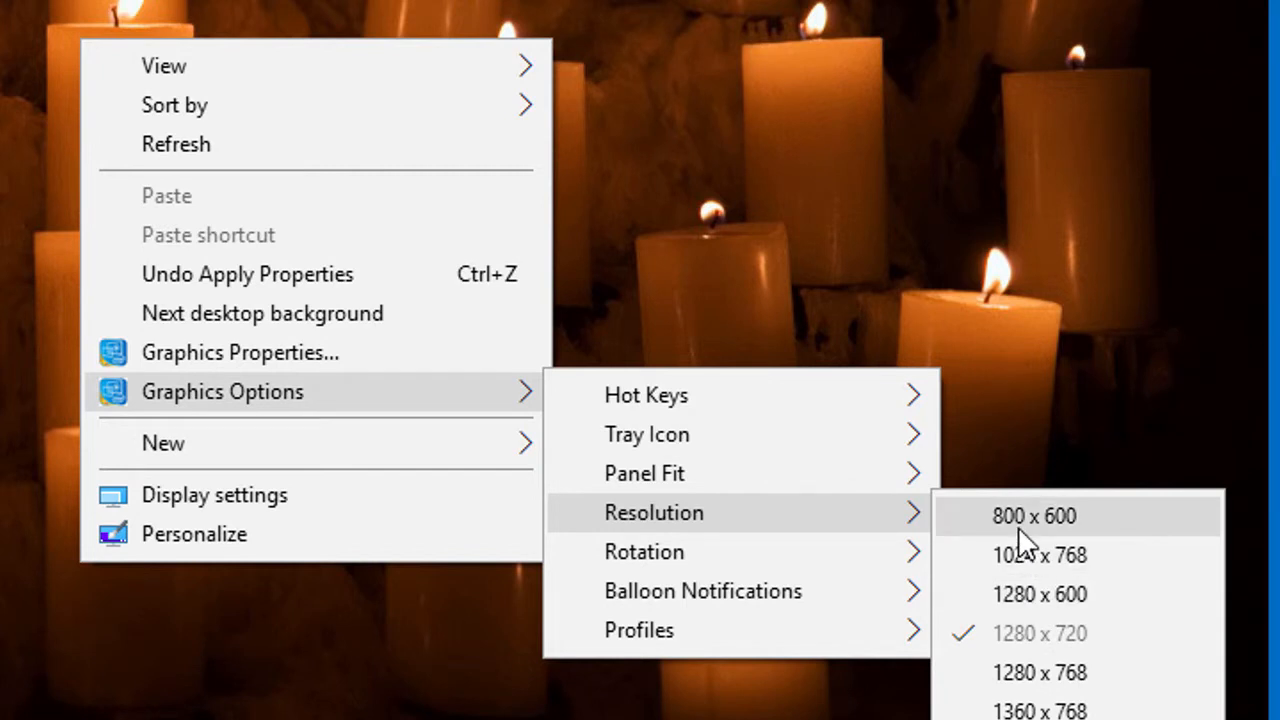